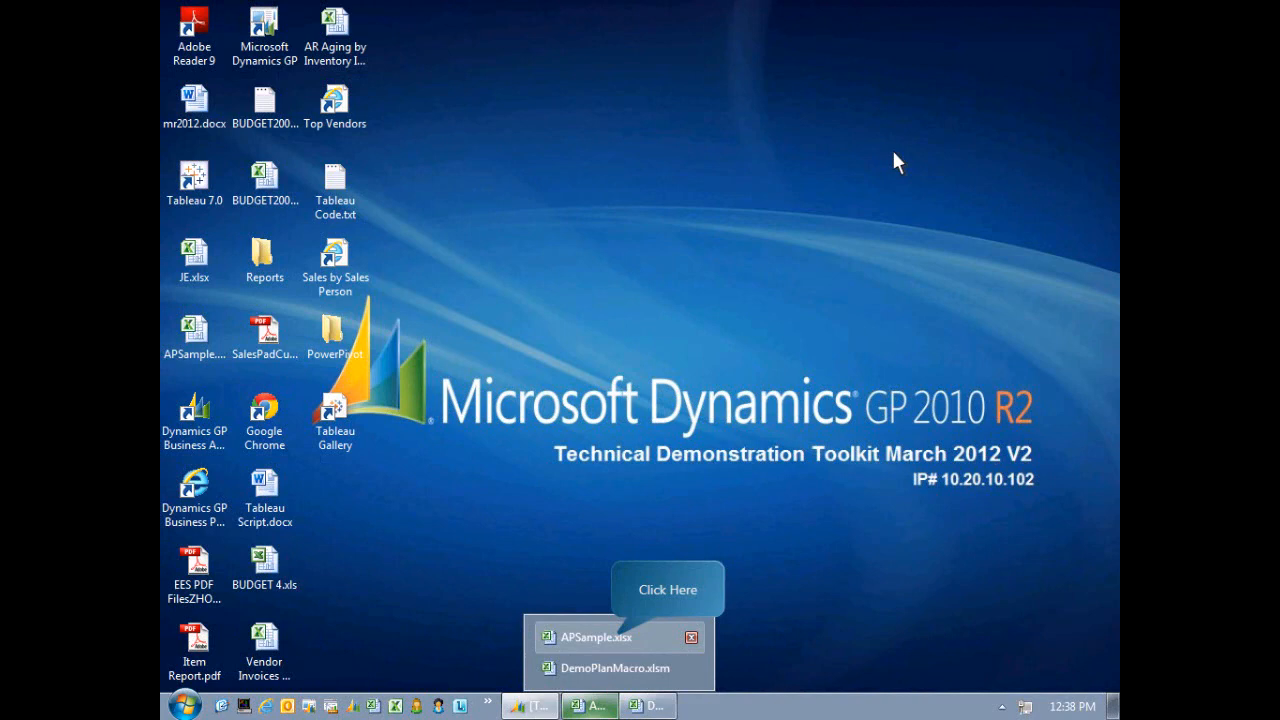
{"action": "mouse_move", "coordinate": [616, 644]}
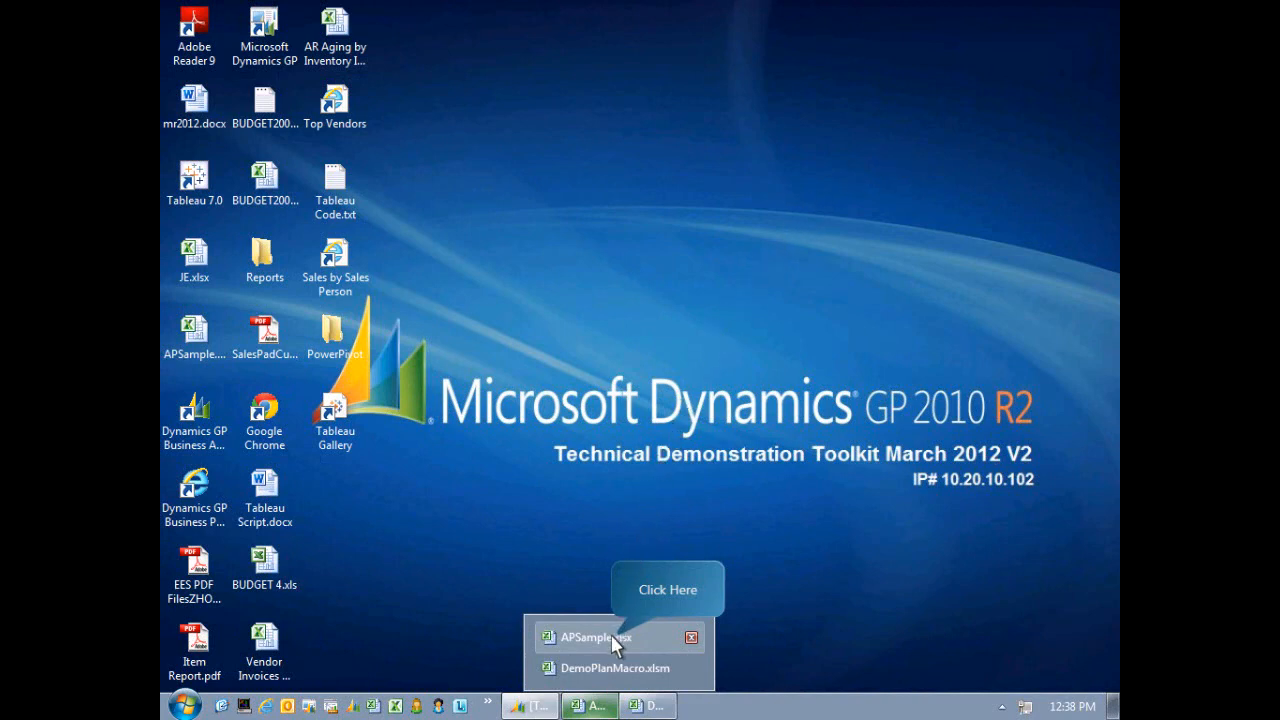
Copy the ten AP transaction rows A3:H12 from the APSample workbook.
{"action": "left_click", "coordinate": [600, 636]}
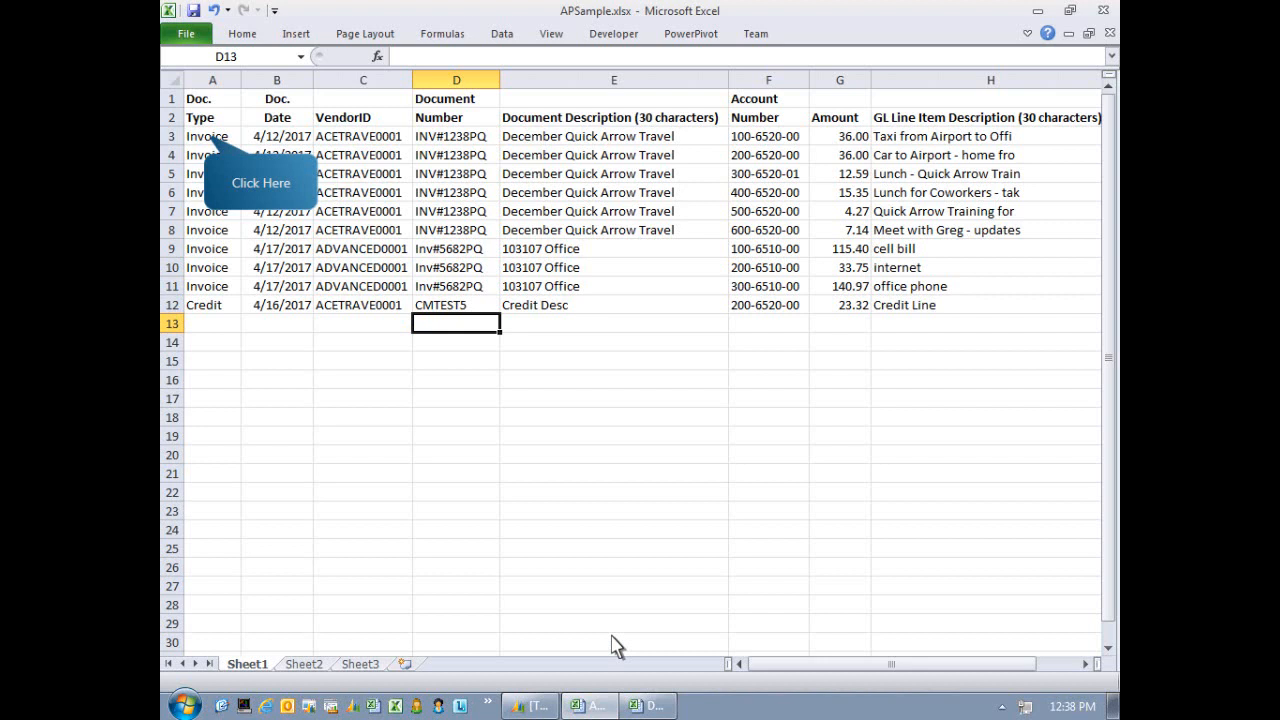
{"action": "mouse_move", "coordinate": [232, 222]}
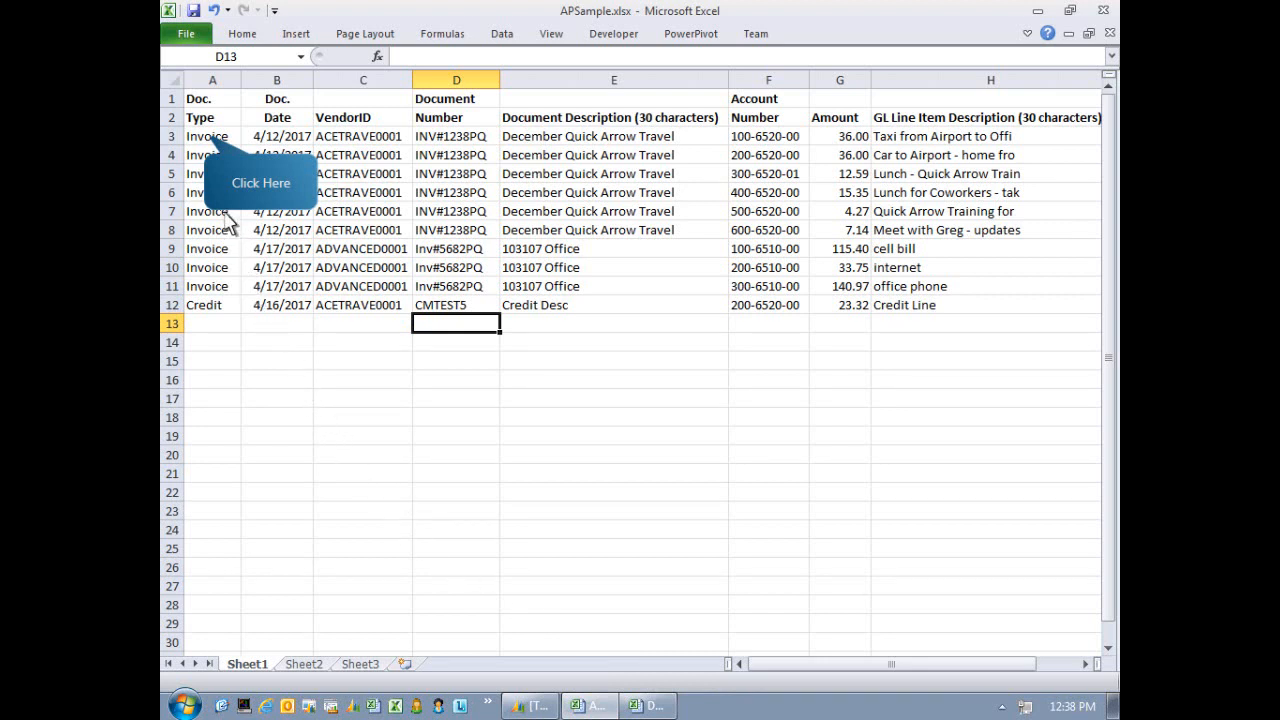
{"action": "left_click", "coordinate": [212, 136]}
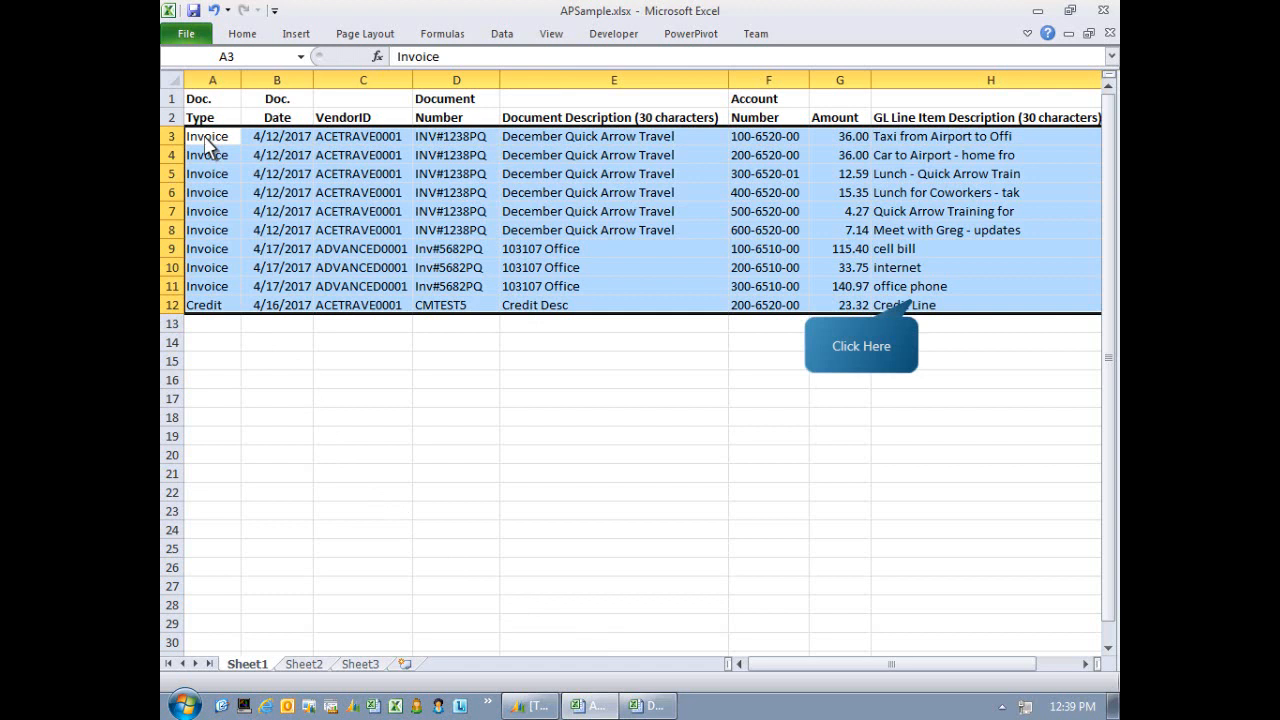
{"action": "mouse_move", "coordinate": [536, 180]}
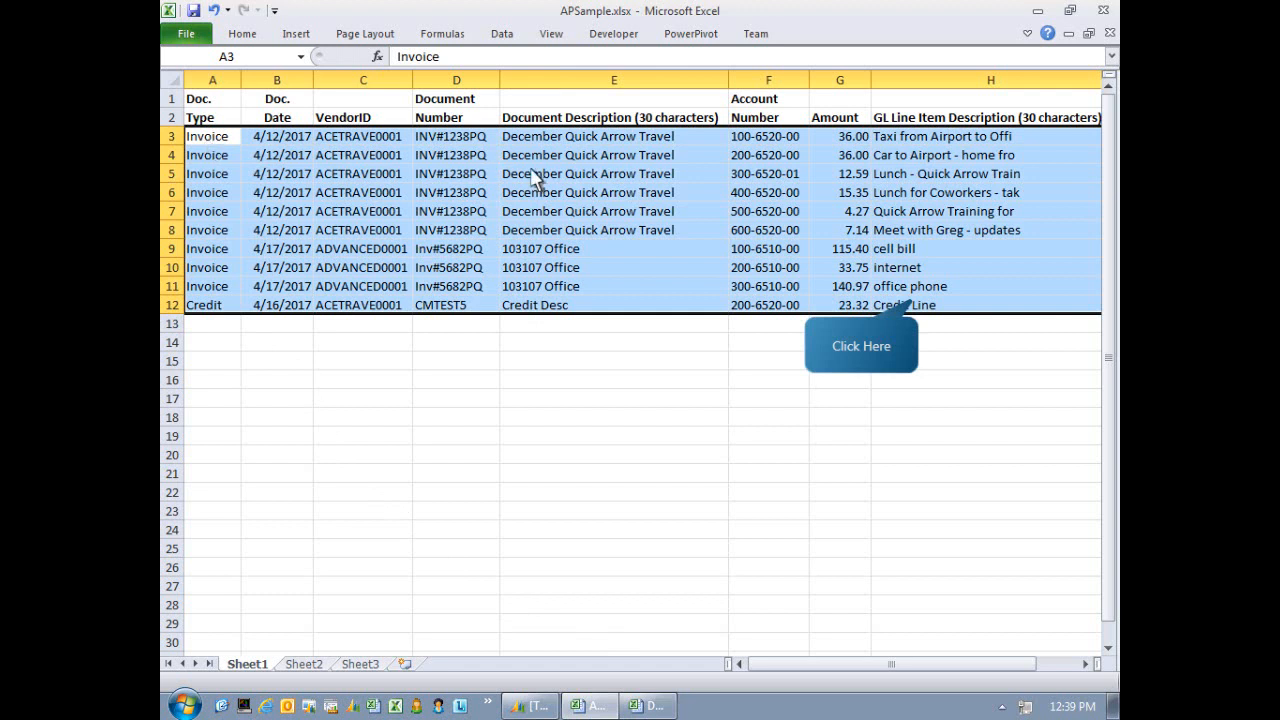
{"action": "mouse_move", "coordinate": [920, 310]}
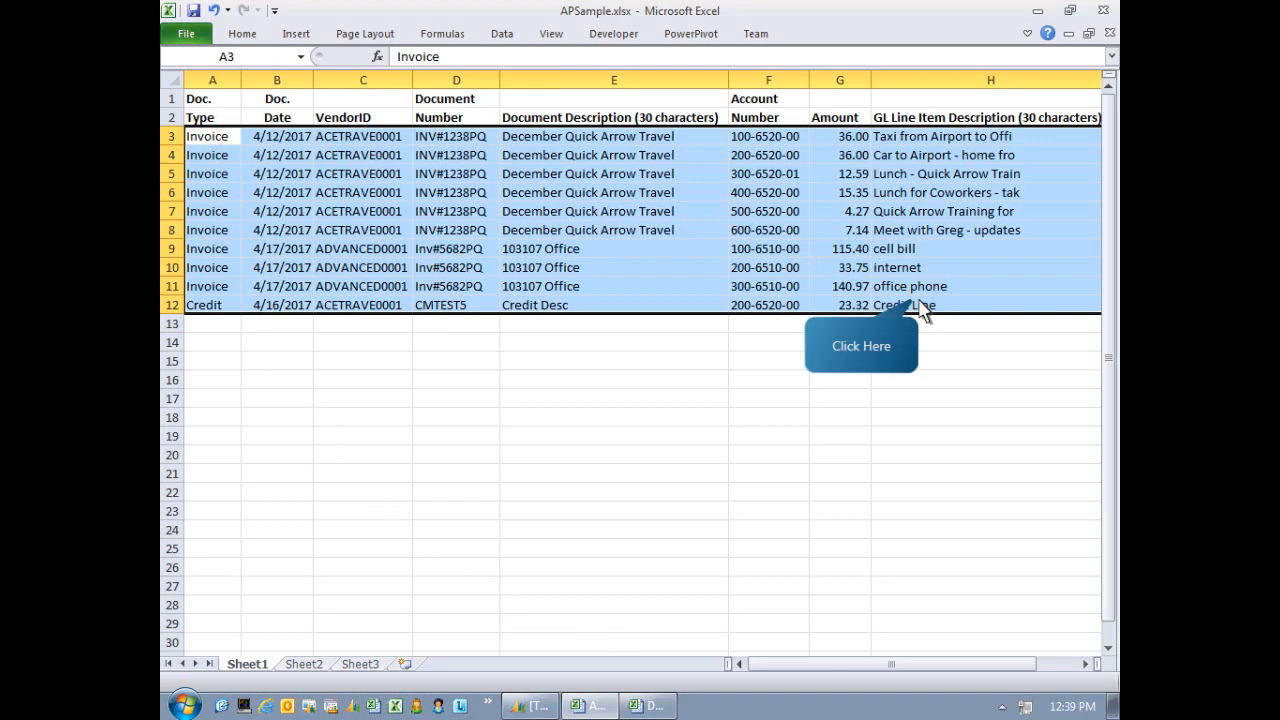
Switch to Dynamics GP and land on the Fabrikam Home page.
{"action": "left_click", "coordinate": [860, 344]}
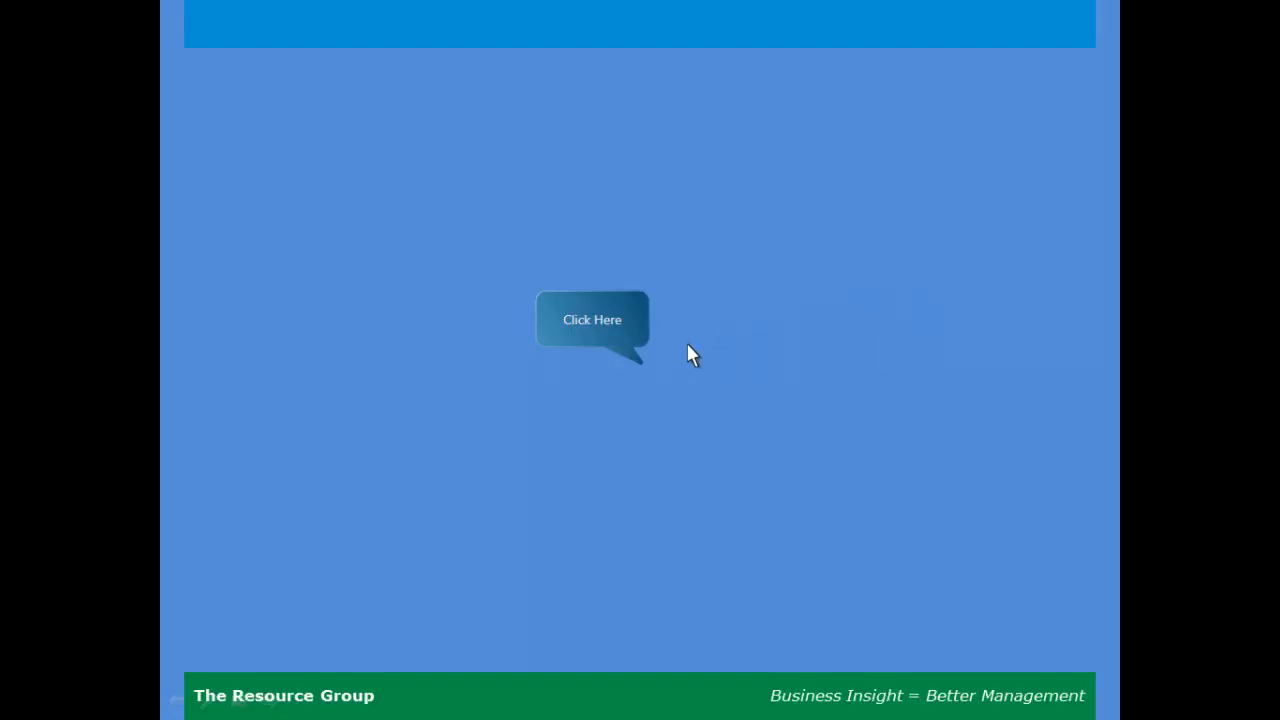
{"action": "mouse_move", "coordinate": [656, 380]}
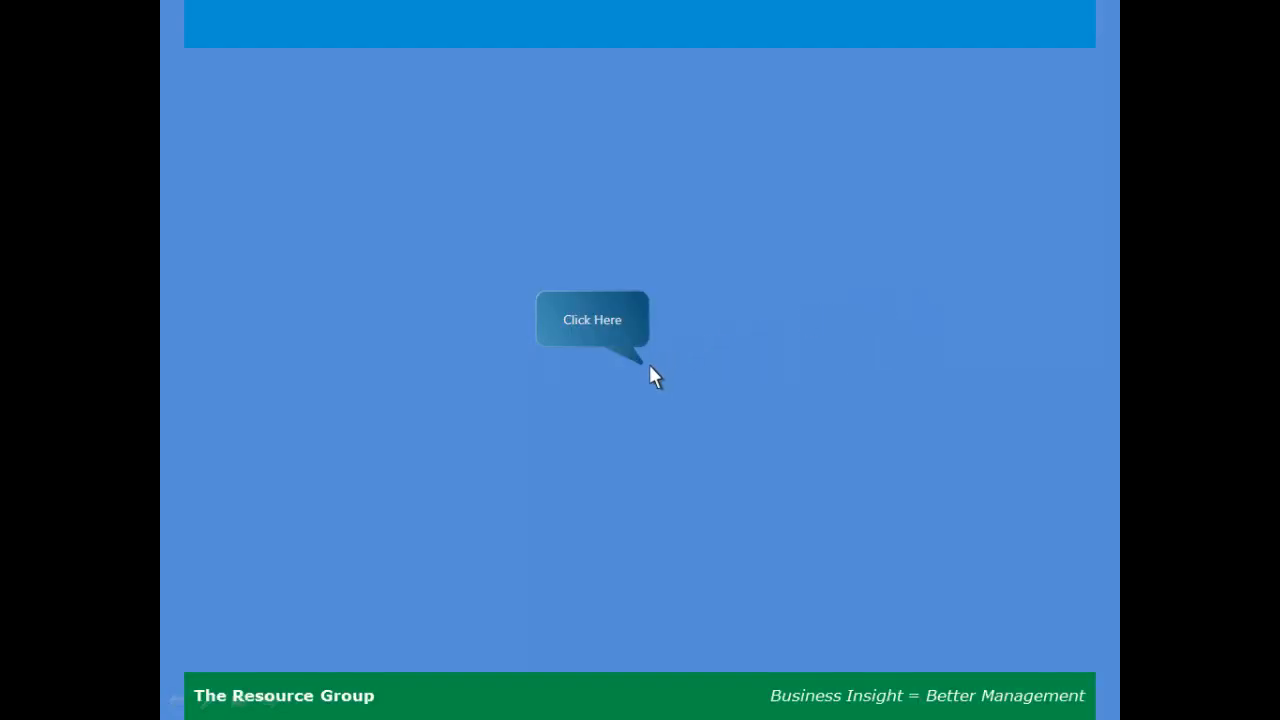
{"action": "left_click", "coordinate": [592, 320]}
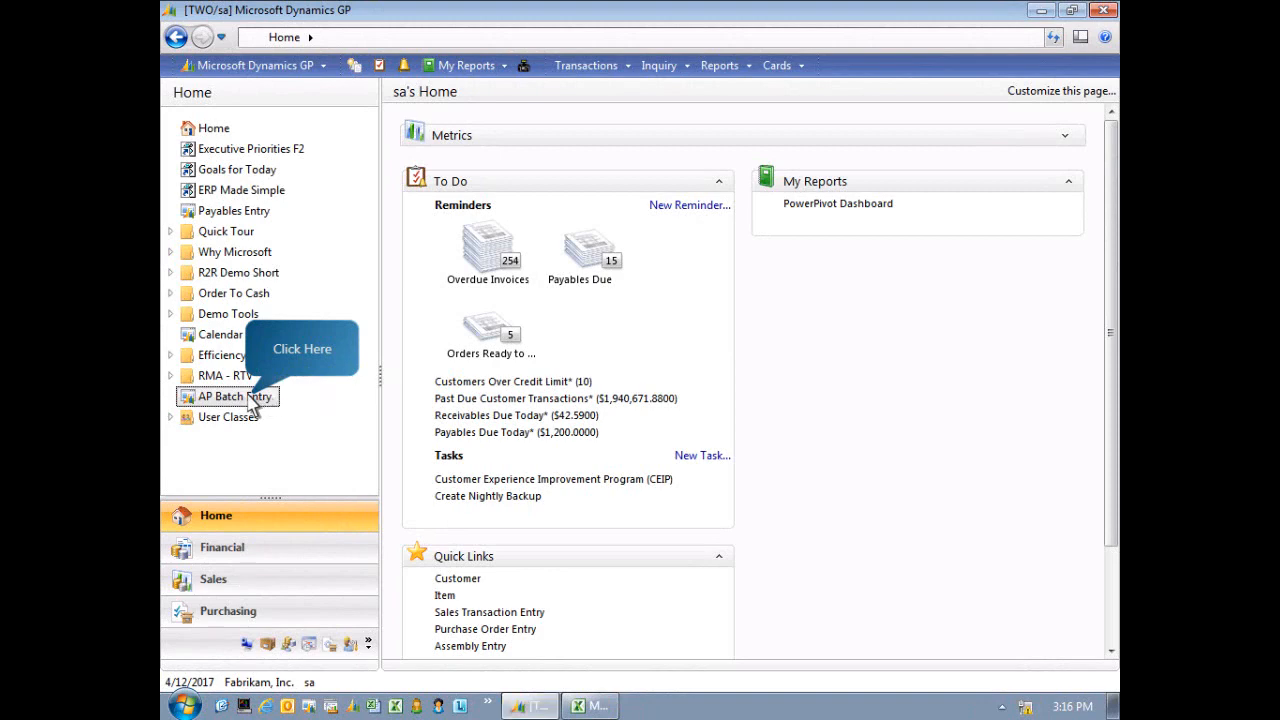
Launch TRG Excel AP Integration from Payables Batch Entry via the Additional menu.
{"action": "left_click", "coordinate": [234, 396]}
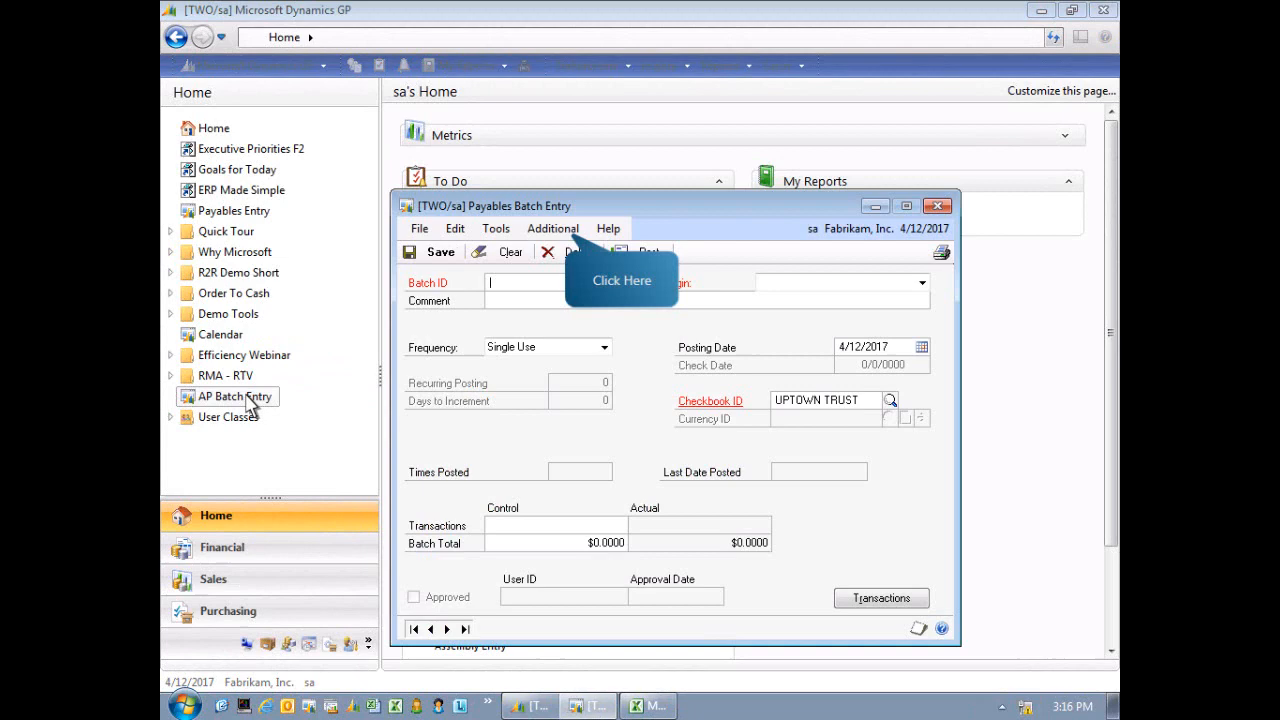
{"action": "mouse_move", "coordinate": [424, 360]}
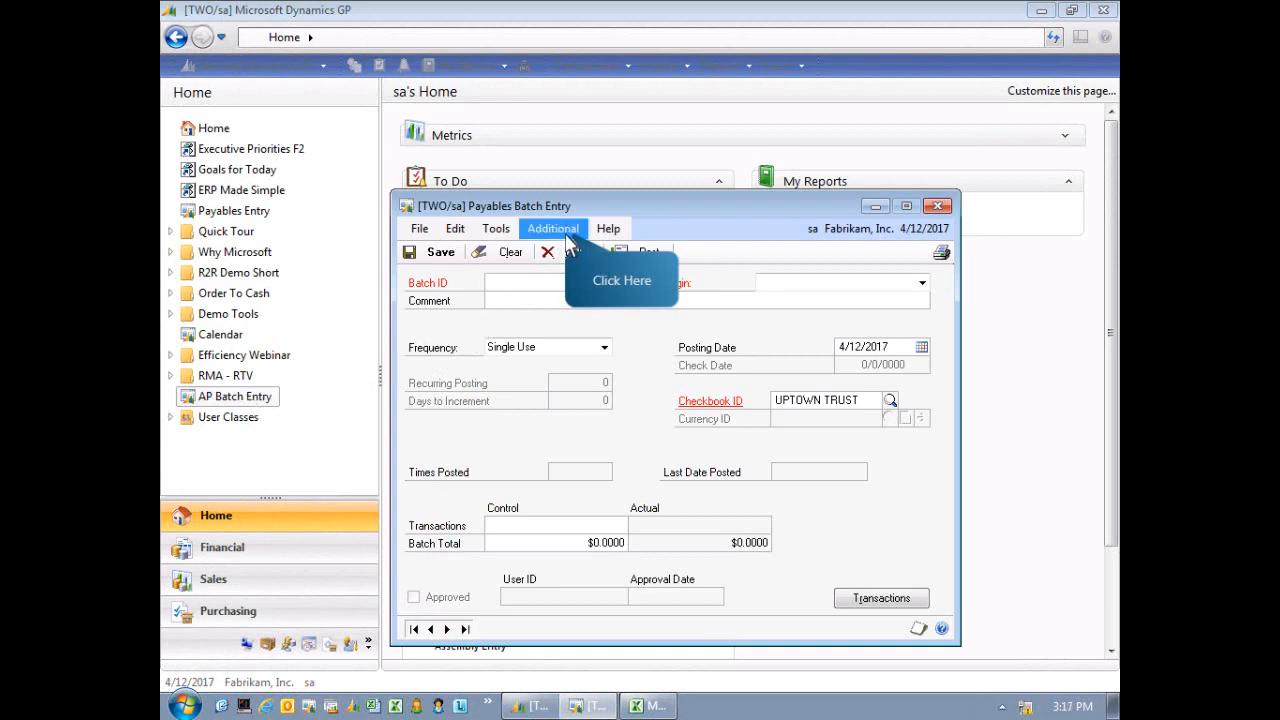
{"action": "left_click", "coordinate": [552, 228]}
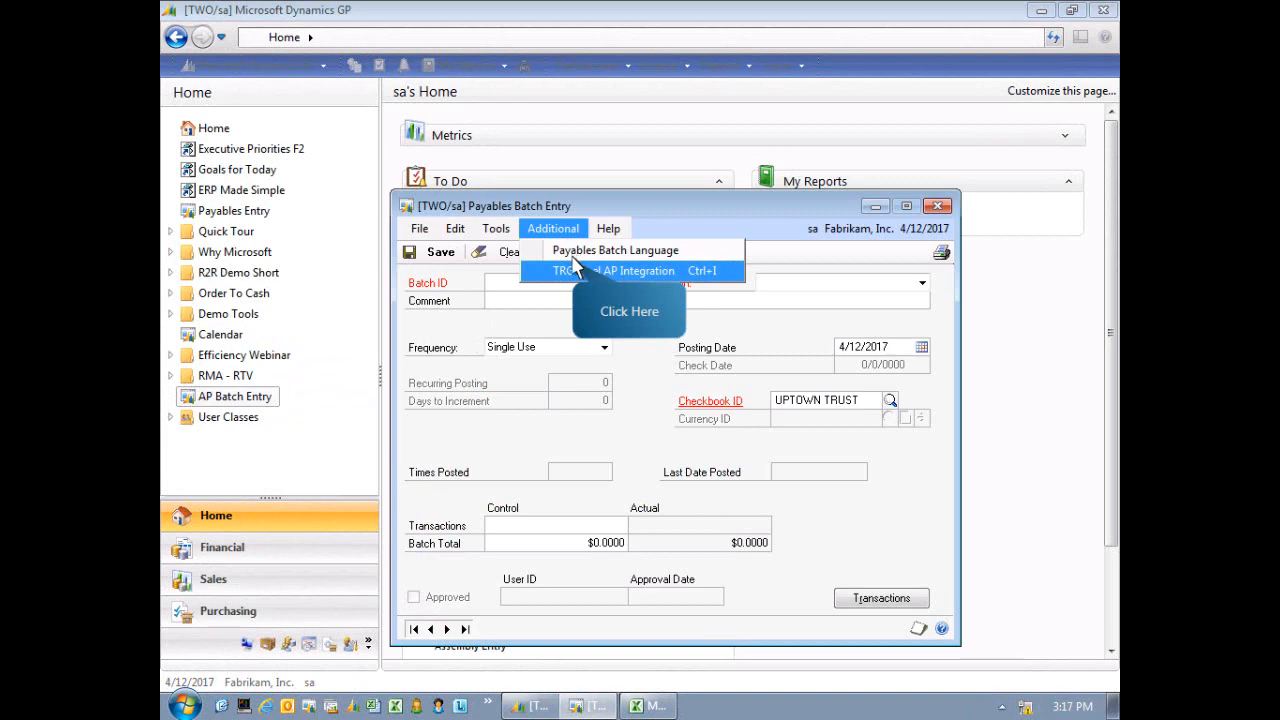
{"action": "mouse_move", "coordinate": [578, 276]}
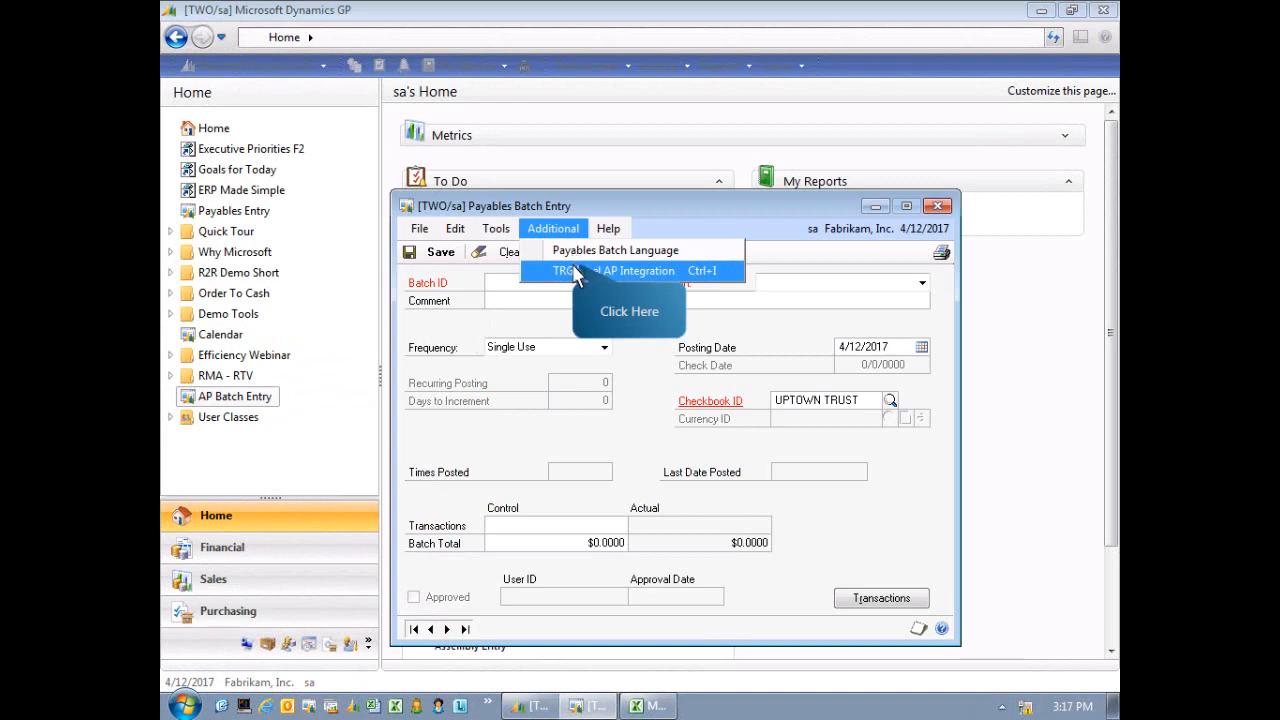
{"action": "left_click", "coordinate": [616, 272]}
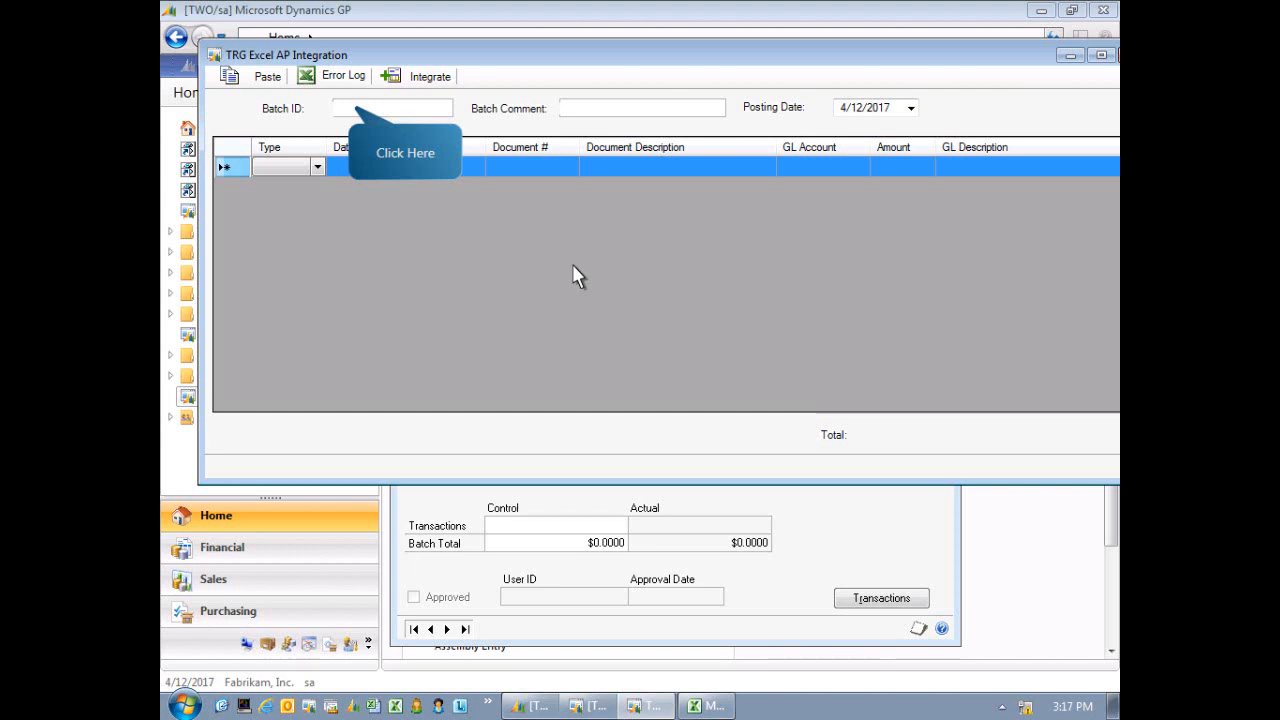
{"action": "mouse_move", "coordinate": [404, 192]}
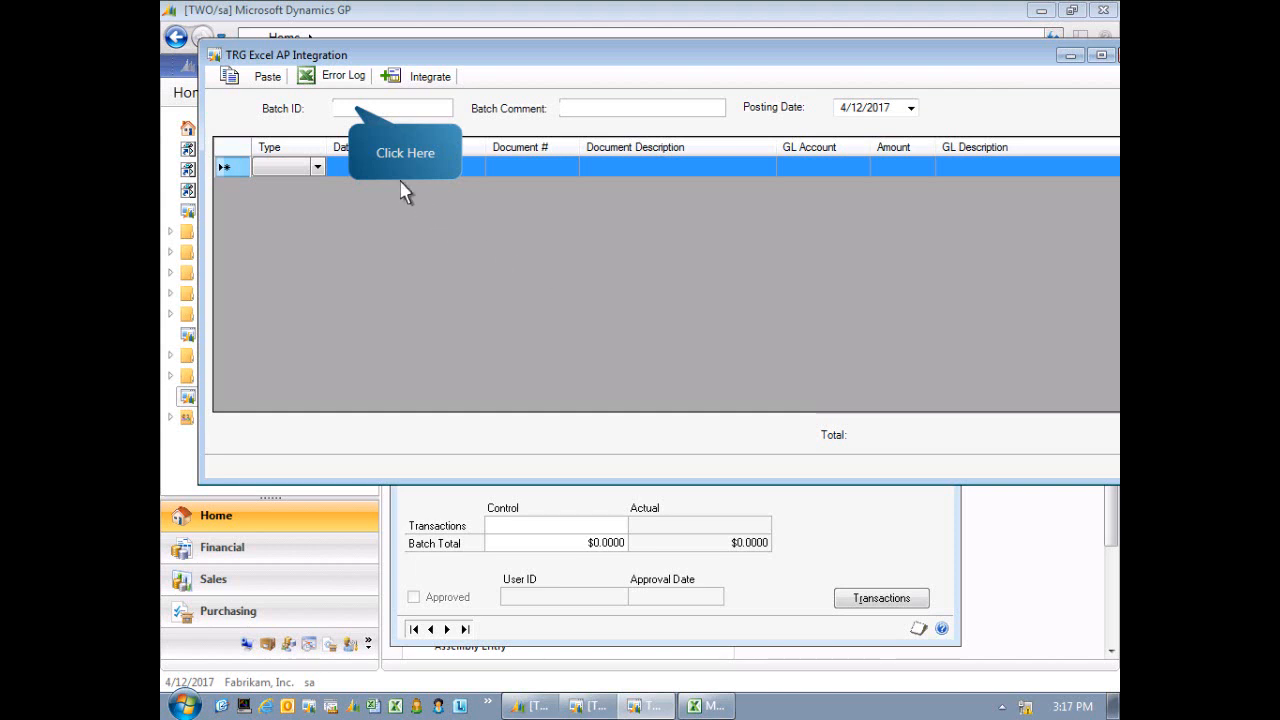
Enter batch ID APPaste and comment AP Transactions.
{"action": "type", "text": "APPaste"}
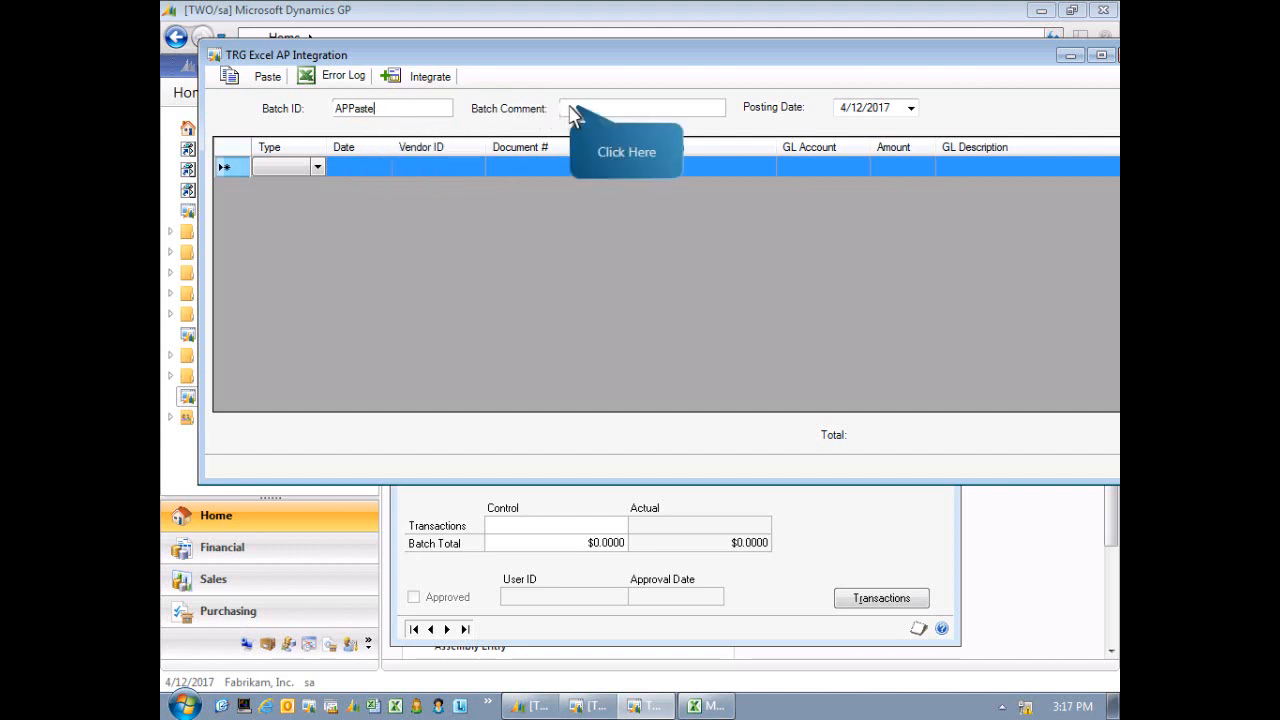
{"action": "type", "text": "AP Transactions"}
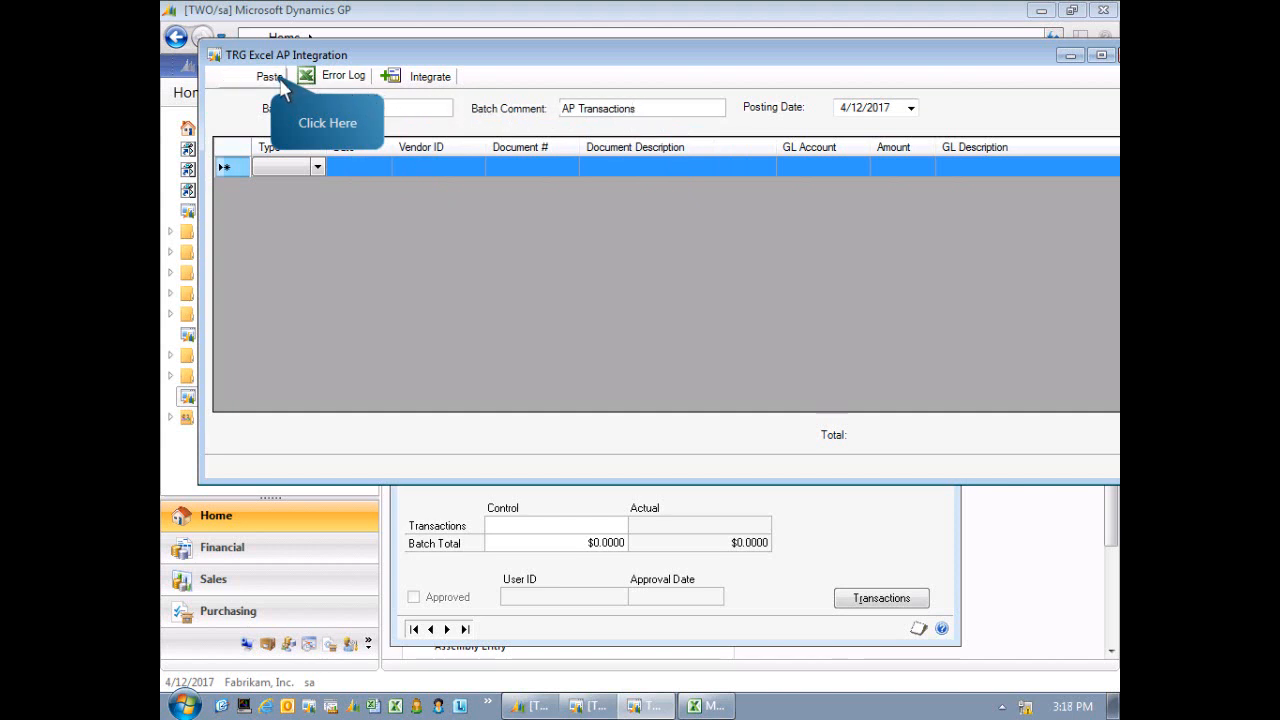
Paste the ten copied transactions into the integration grid, totalling $424.79.
{"action": "left_click", "coordinate": [270, 76]}
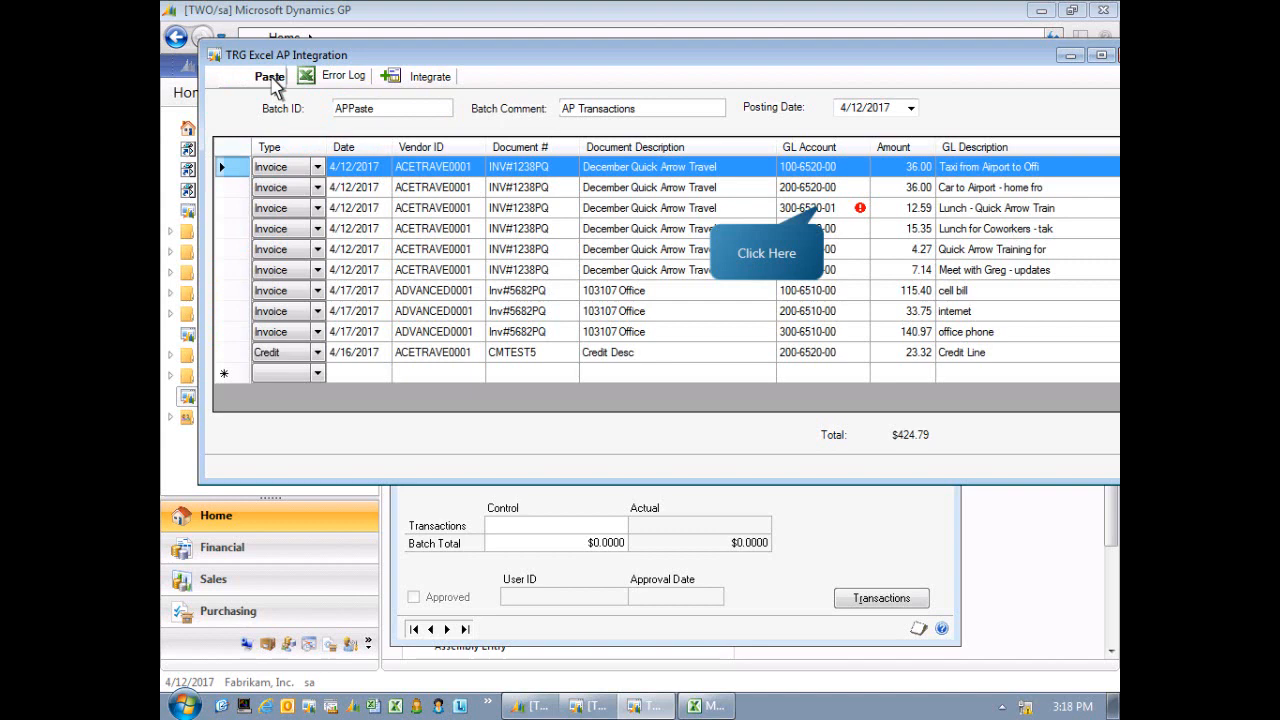
{"action": "mouse_move", "coordinate": [824, 216]}
{"action": "type", "text": "0"}
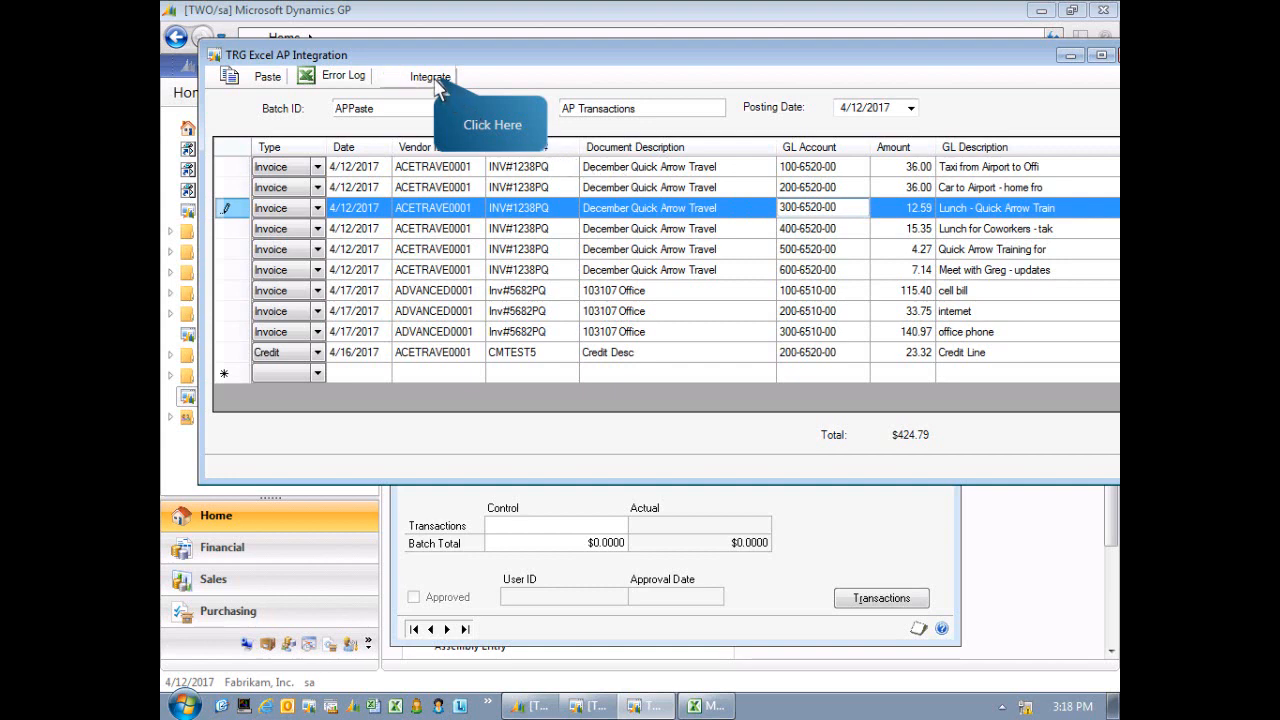
Integrate the lines into batch APPASTE and bring up its transactions.
{"action": "left_click", "coordinate": [428, 76]}
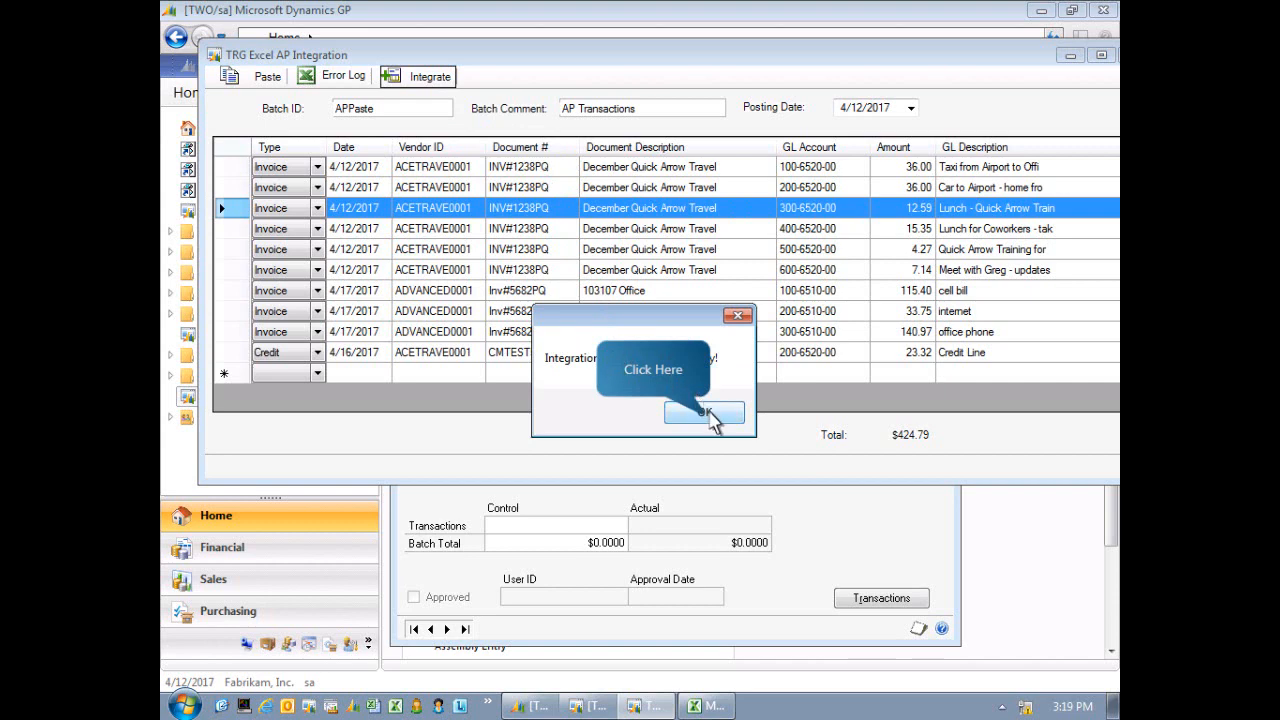
{"action": "left_click", "coordinate": [704, 412]}
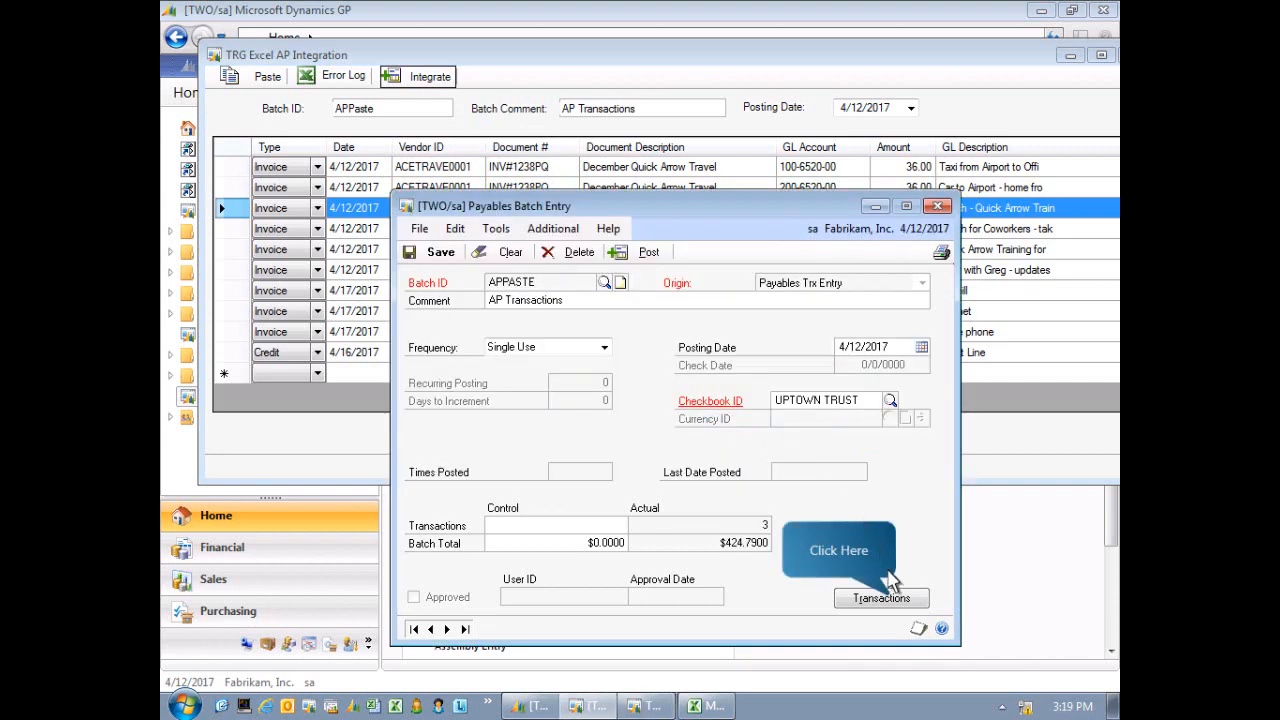
{"action": "left_click", "coordinate": [880, 598]}
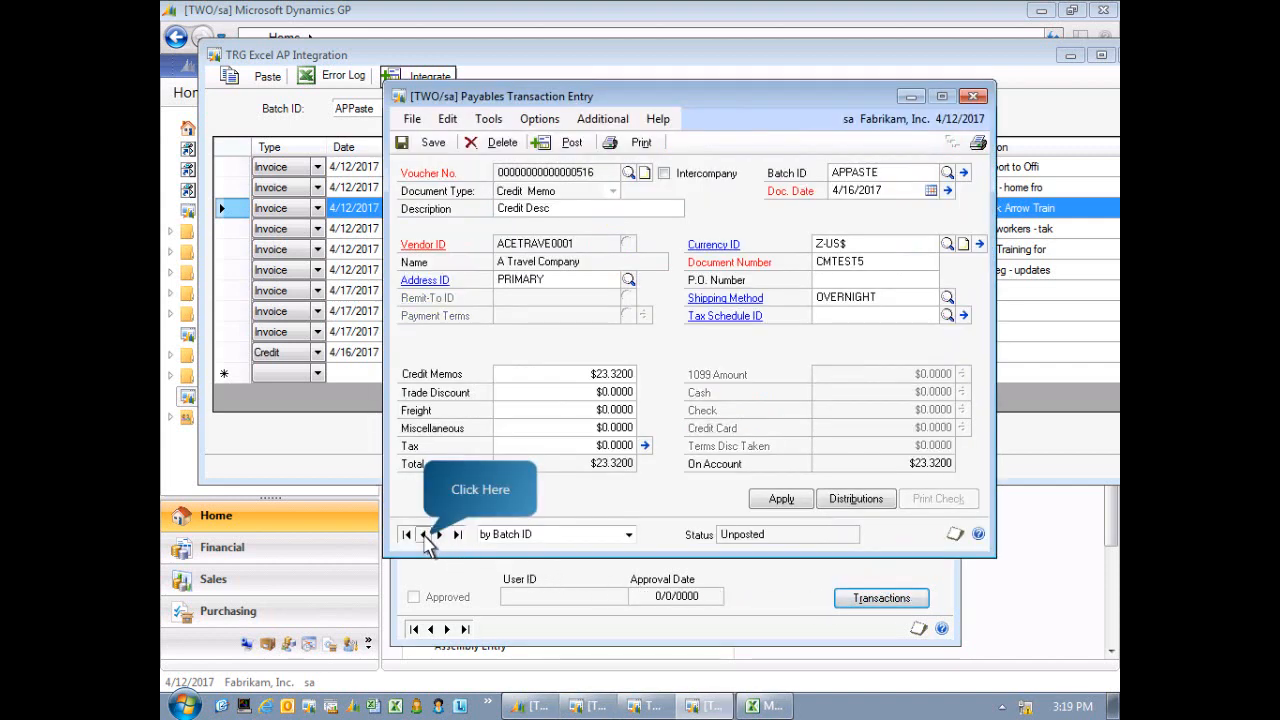
Browse to voucher 515, the $290.12 Advanced Office Systems invoice, and show its distributions.
{"action": "left_click", "coordinate": [424, 534]}
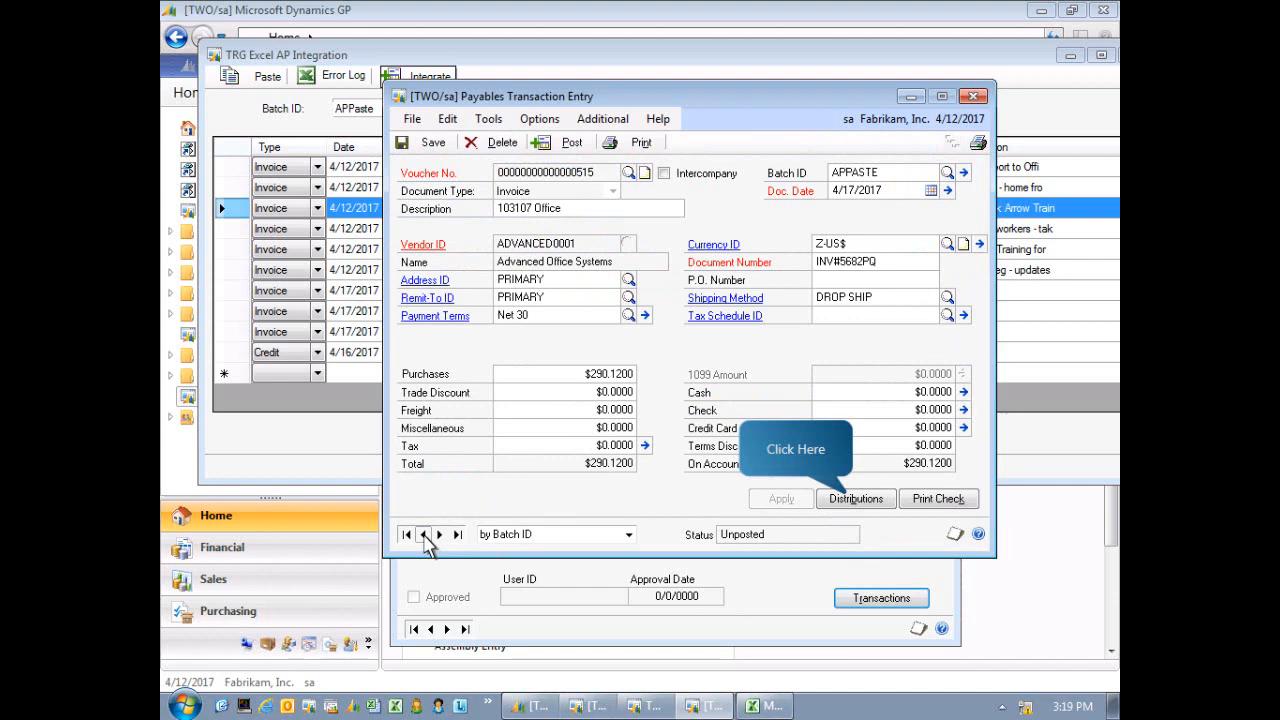
{"action": "mouse_move", "coordinate": [792, 518]}
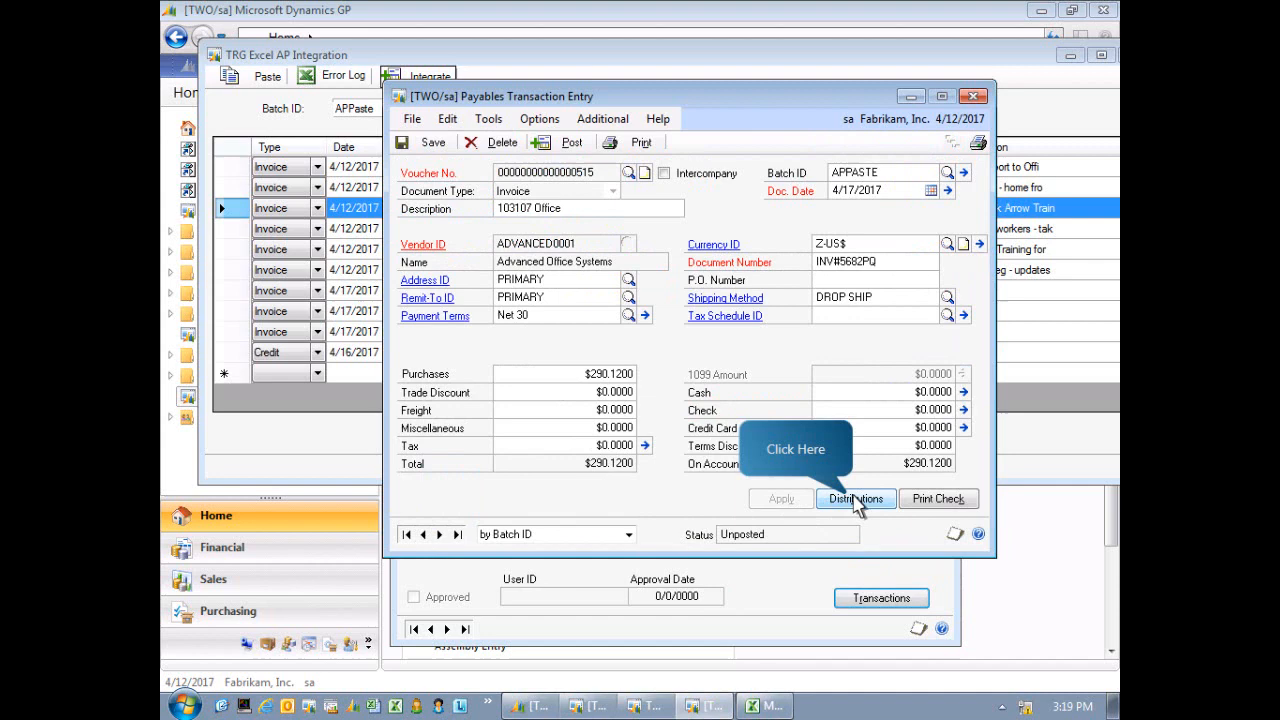
{"action": "left_click", "coordinate": [856, 498]}
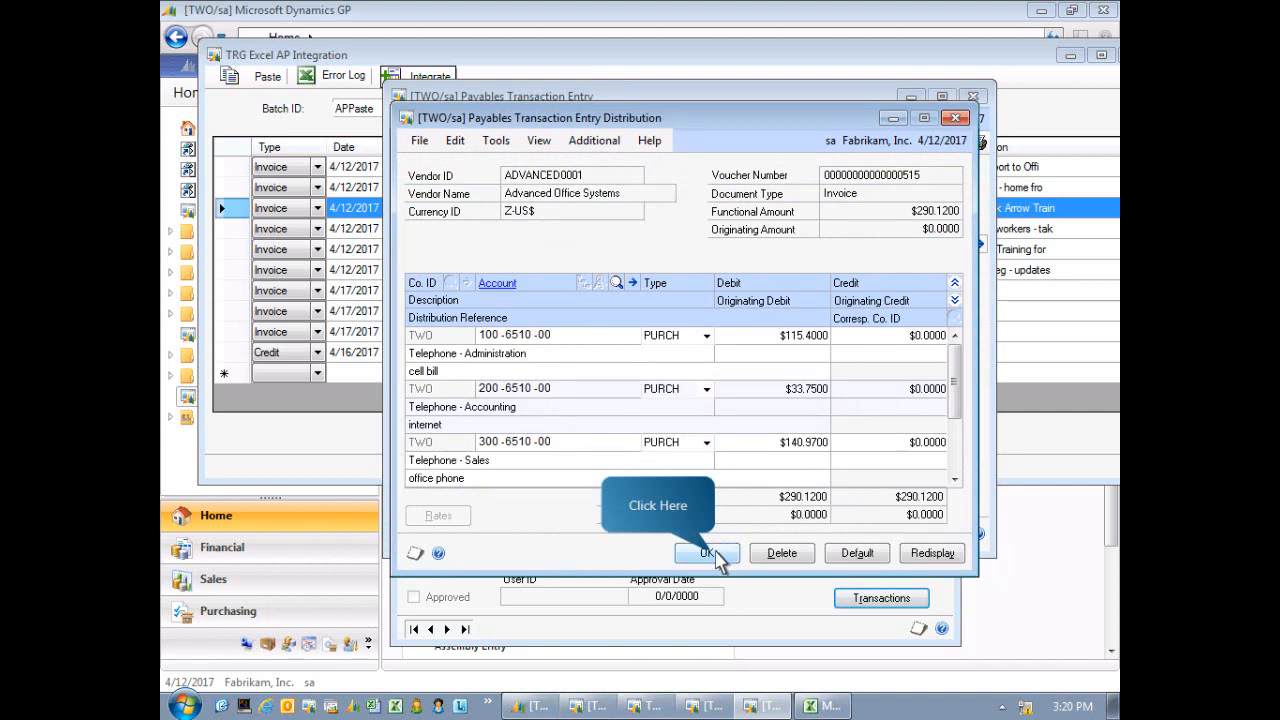
Close the three telephone expense distribution lines and return to the invoice.
{"action": "left_click", "coordinate": [704, 552]}
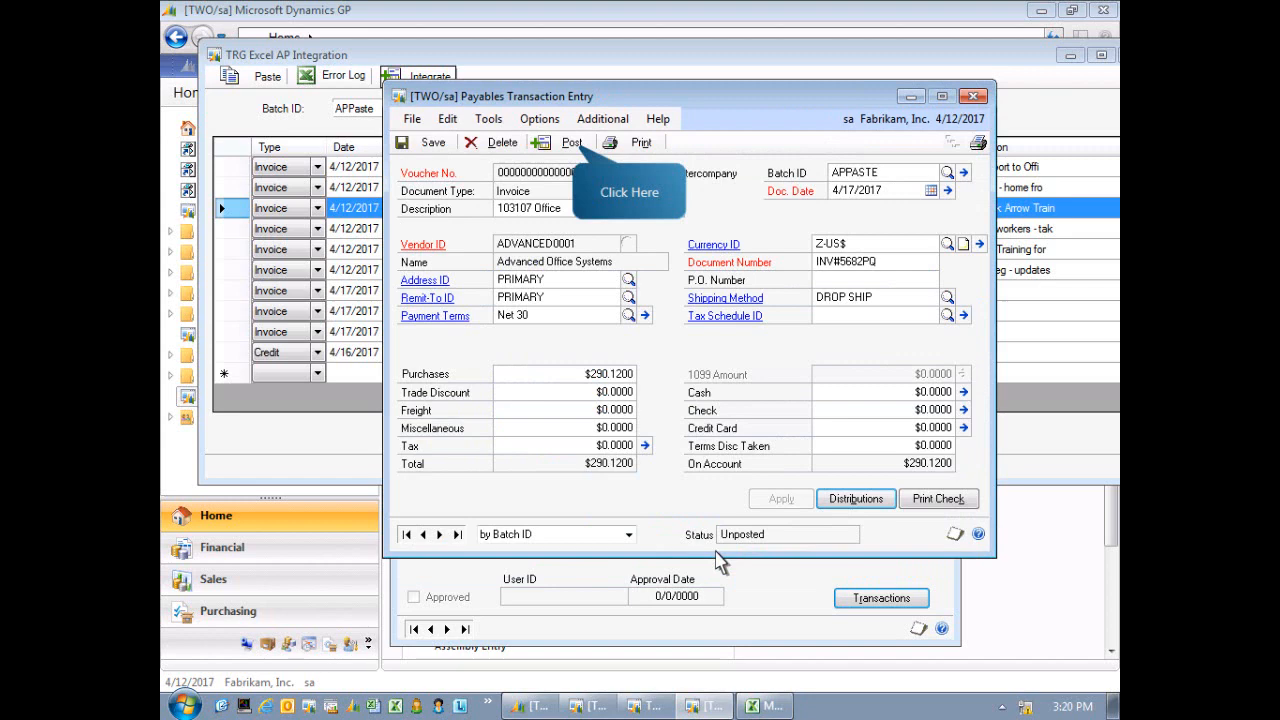
{"action": "mouse_move", "coordinate": [596, 262]}
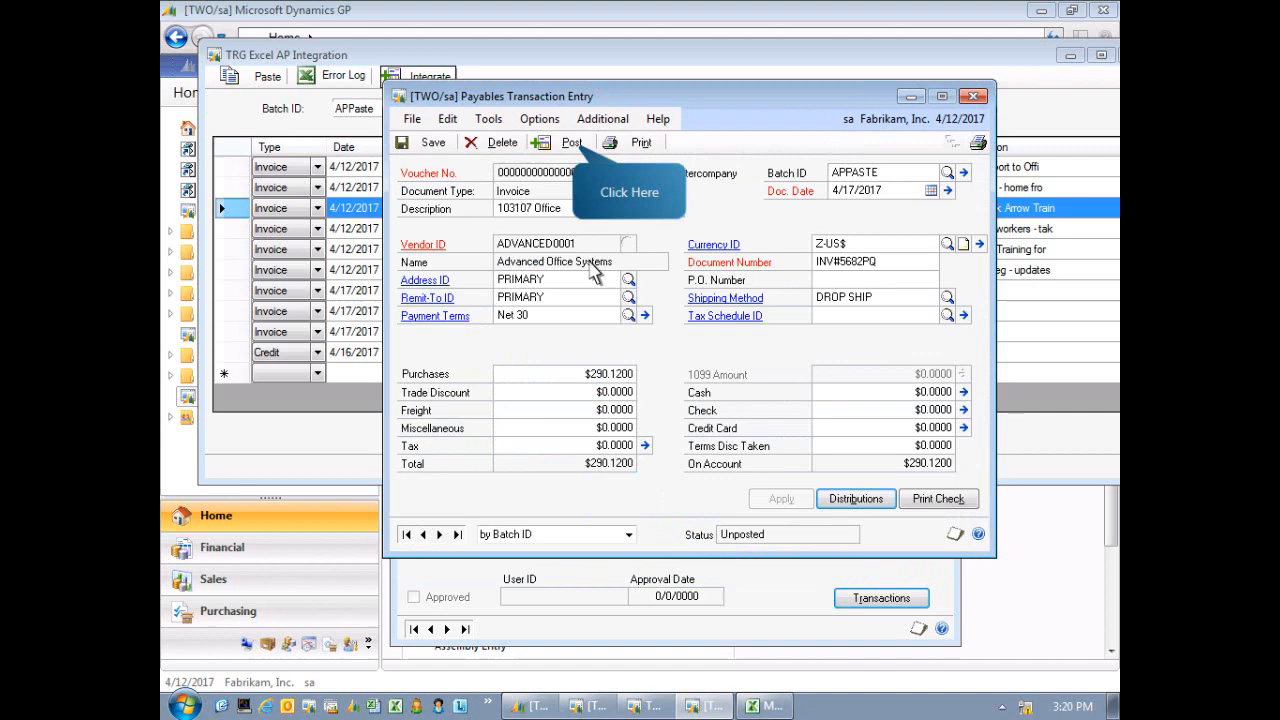
{"action": "mouse_move", "coordinate": [576, 156]}
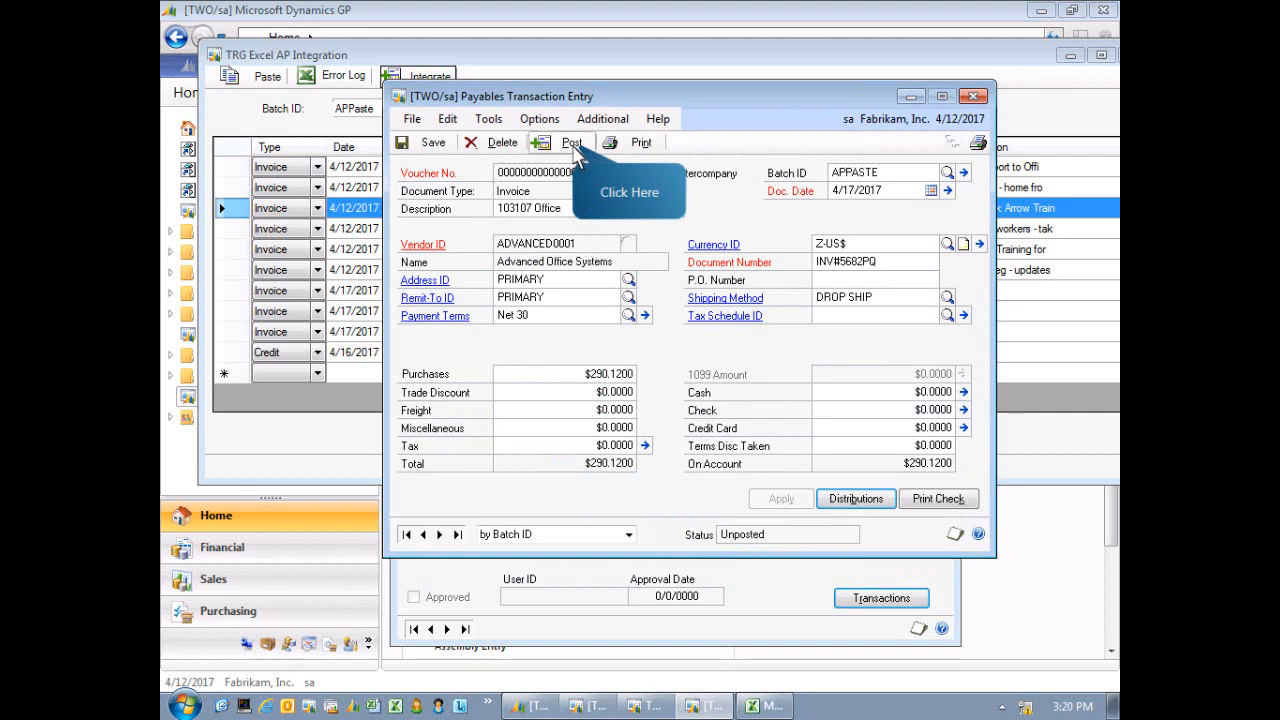